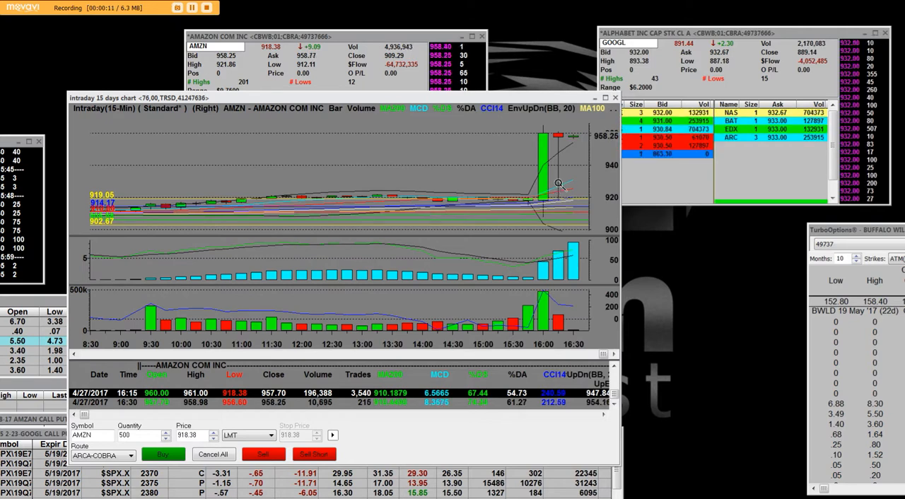
{"action": "mouse_move", "coordinate": [526, 131]}
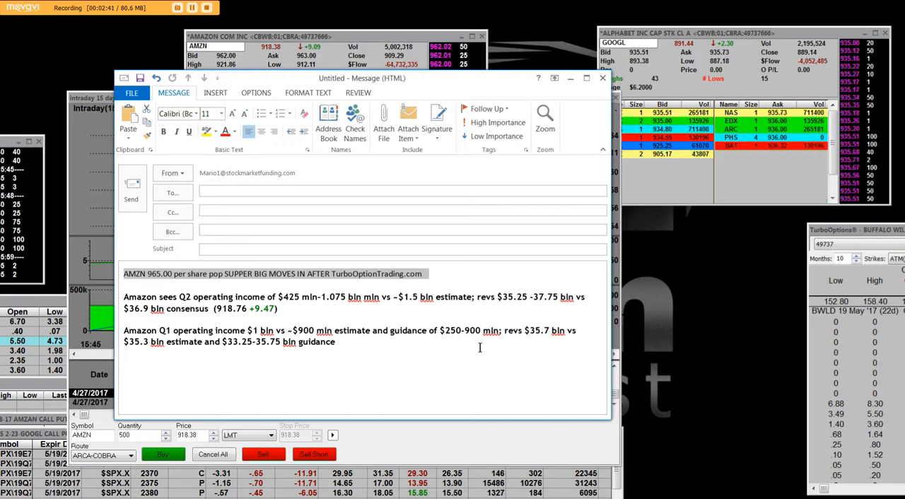
{"action": "mouse_move", "coordinate": [565, 342]}
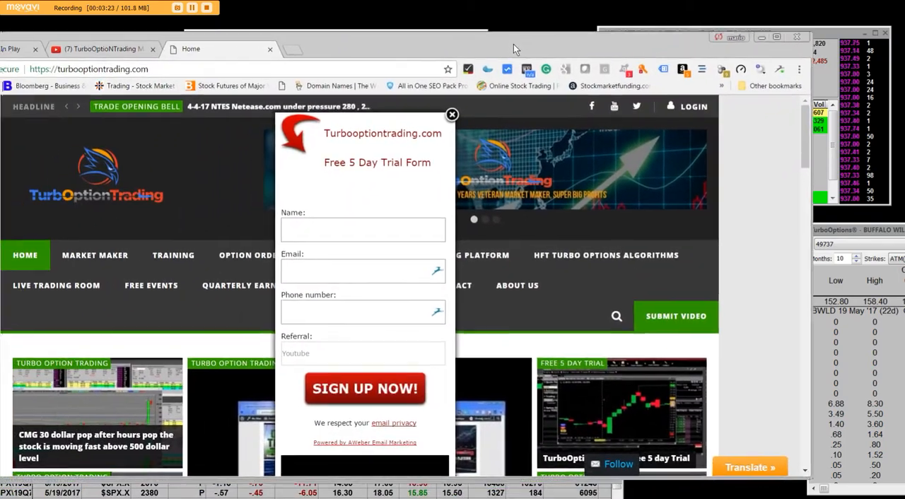
Dismiss the Free 5 Day Trial form and scroll the homepage down to the Trade Closing Bell posts.
{"action": "left_click", "coordinate": [452, 114]}
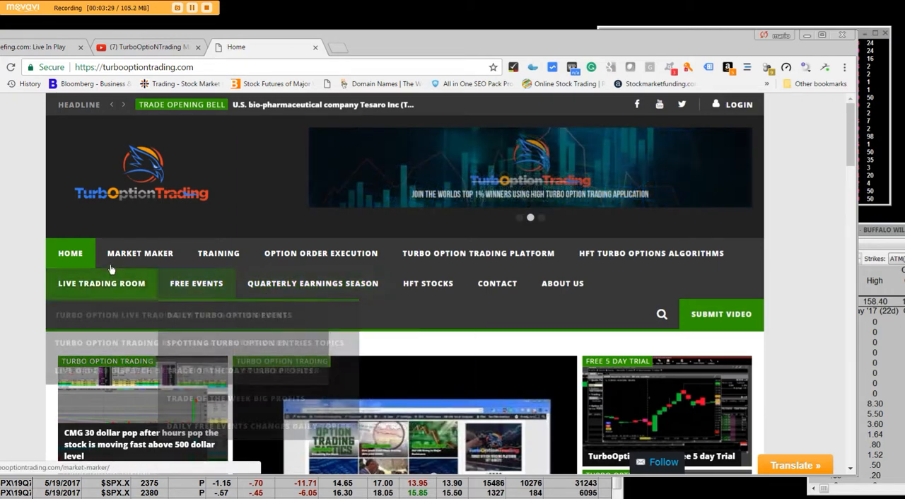
{"action": "scroll", "scroll_direction": "down", "scroll_amount": 3}
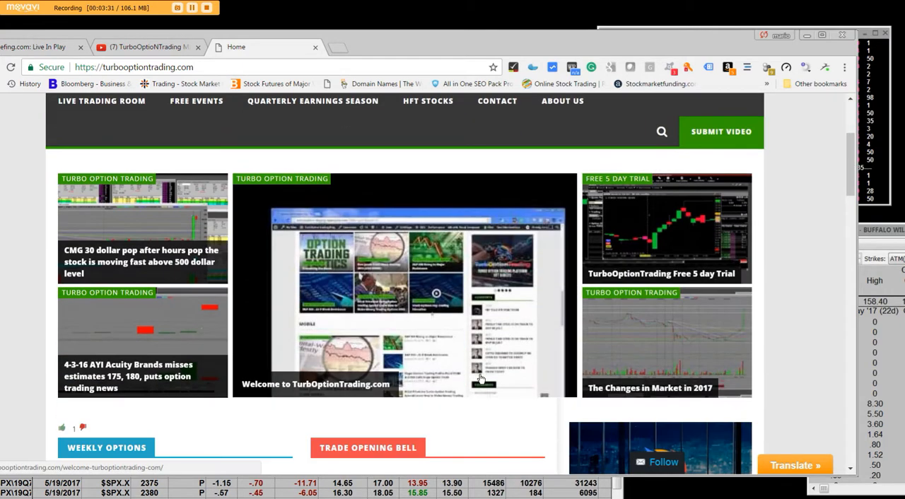
{"action": "scroll", "scroll_direction": "down", "scroll_amount": 3}
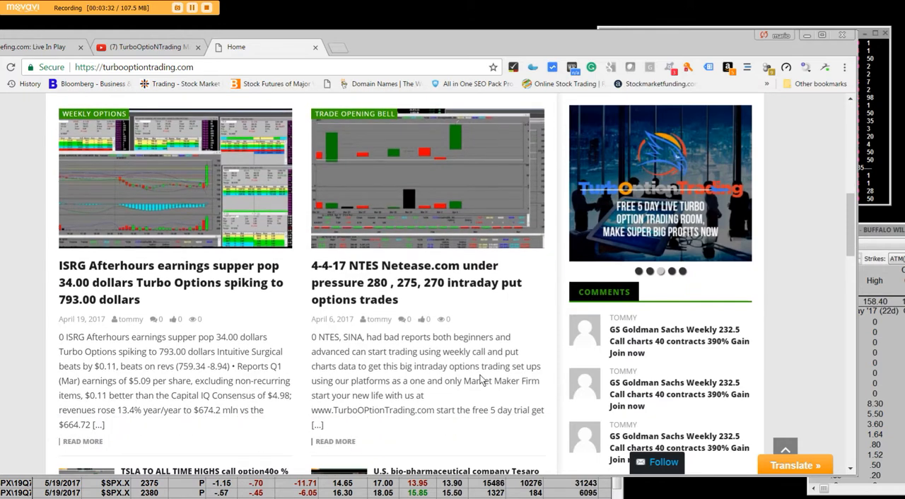
{"action": "scroll", "scroll_direction": "down", "scroll_amount": 3}
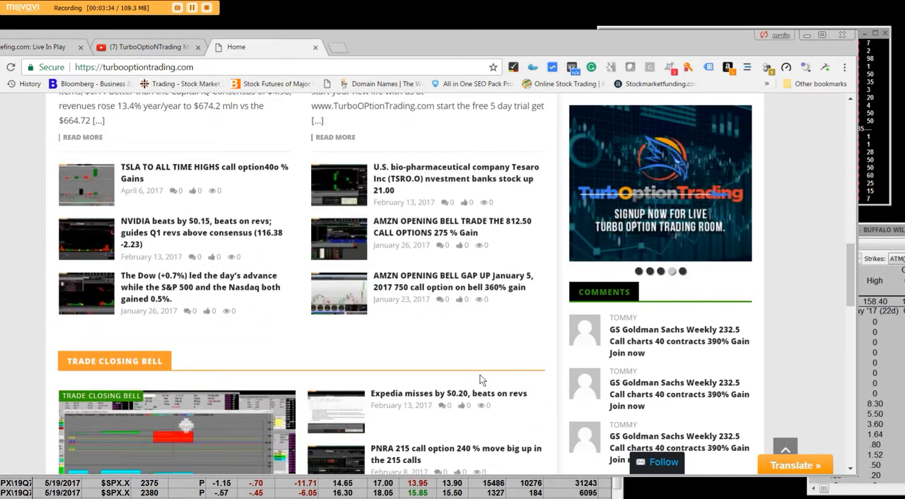
{"action": "scroll", "scroll_direction": "down", "scroll_amount": 3}
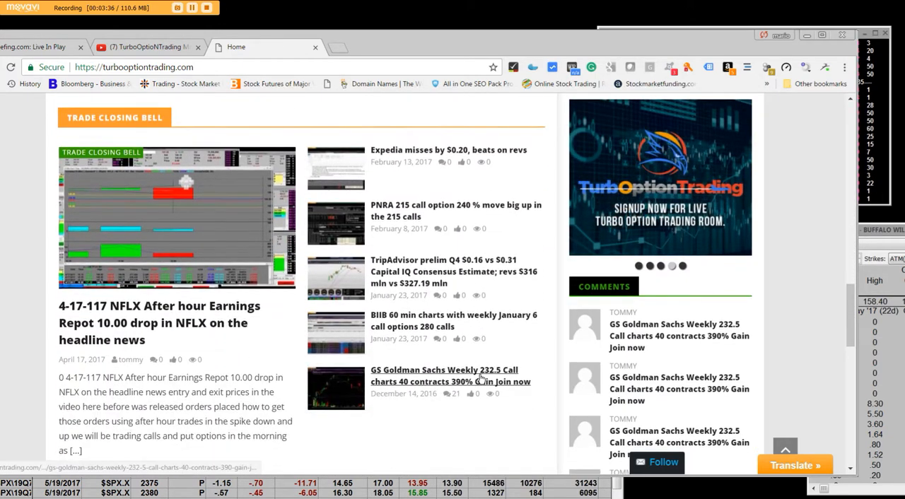